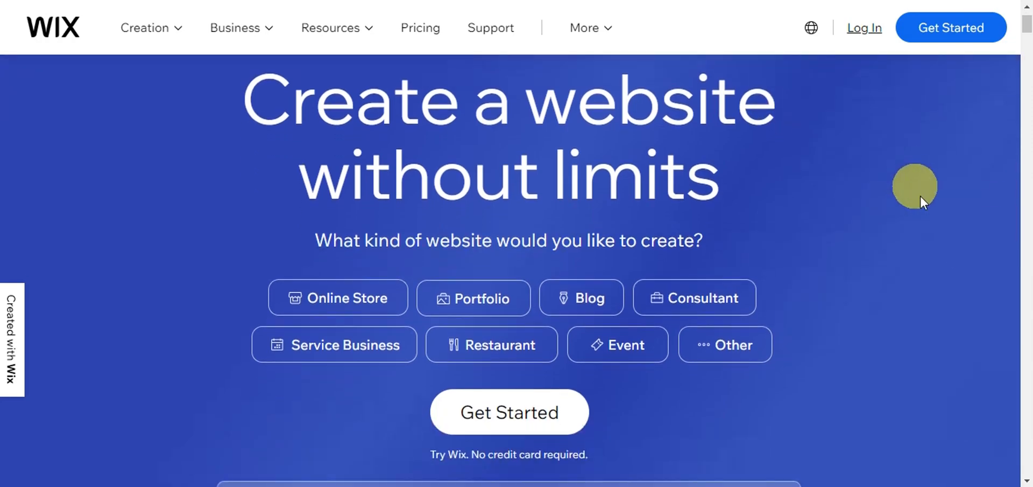
{"action": "mouse_move", "coordinate": [867, 30]}
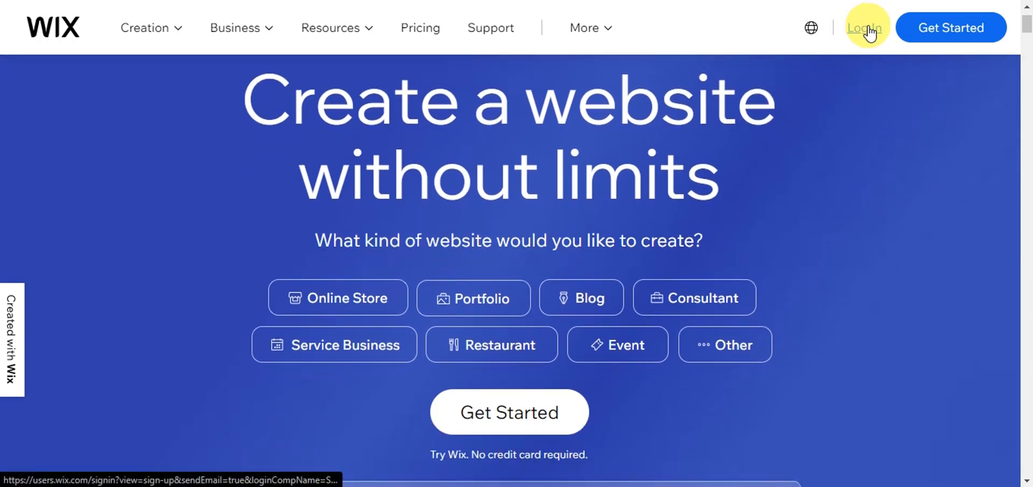
{"action": "mouse_move", "coordinate": [934, 30]}
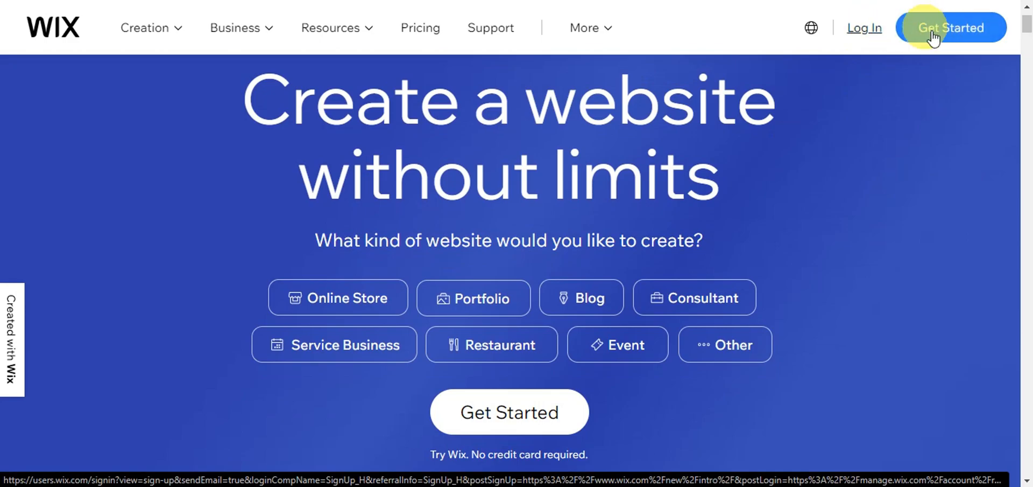
{"action": "mouse_move", "coordinate": [981, 37]}
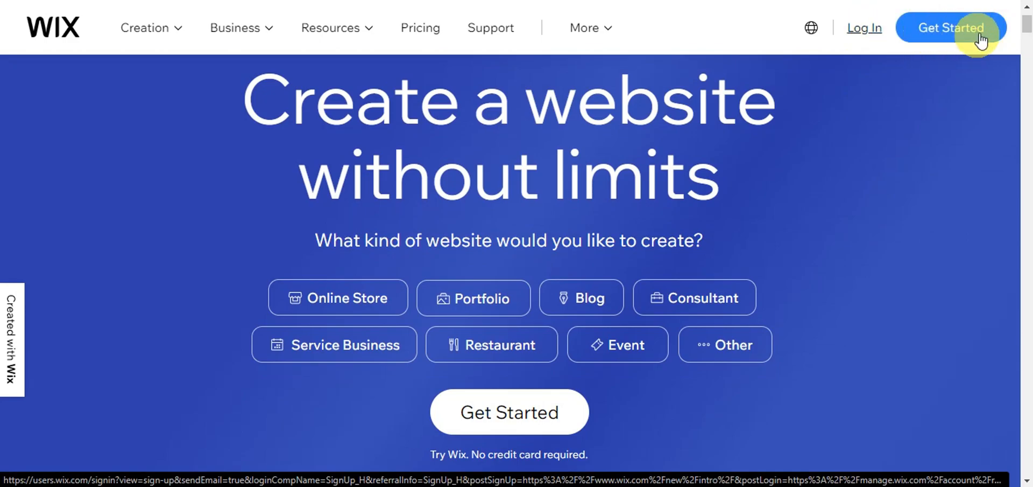
{"action": "mouse_move", "coordinate": [998, 51]}
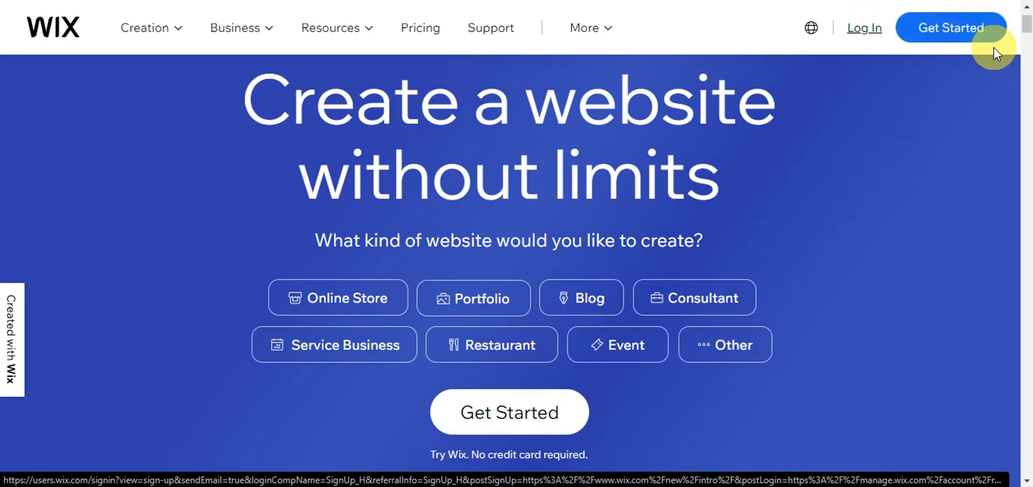
Step: Click Get Started on the Wix homepage to reach the account's Sites dashboard
{"action": "left_click", "coordinate": [950, 26]}
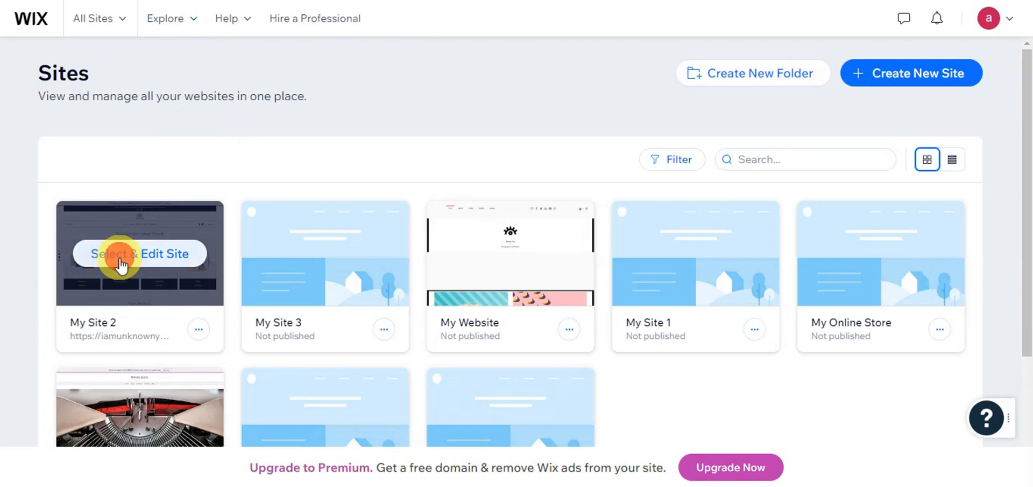
Step: Open My Site 2, the online shop site, in the Wix editor
{"action": "left_click", "coordinate": [139, 254]}
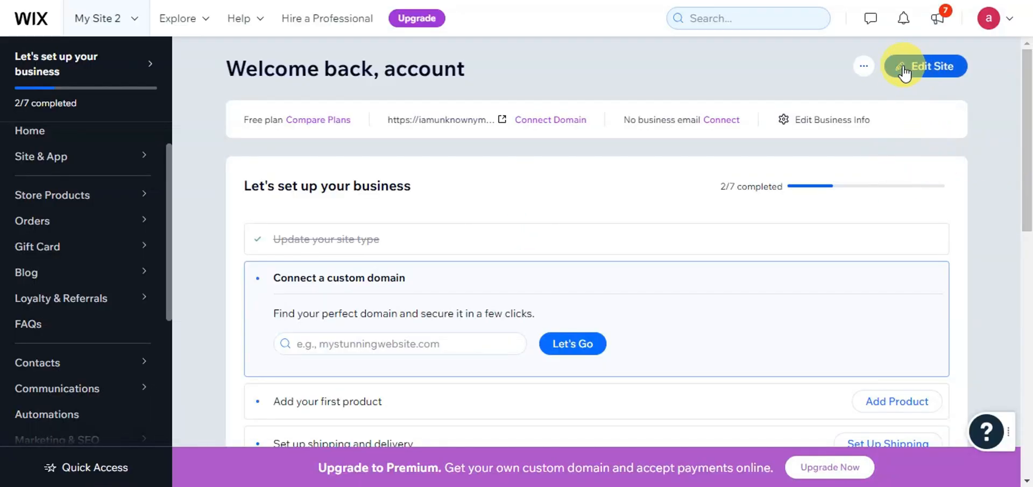
{"action": "left_click", "coordinate": [926, 66]}
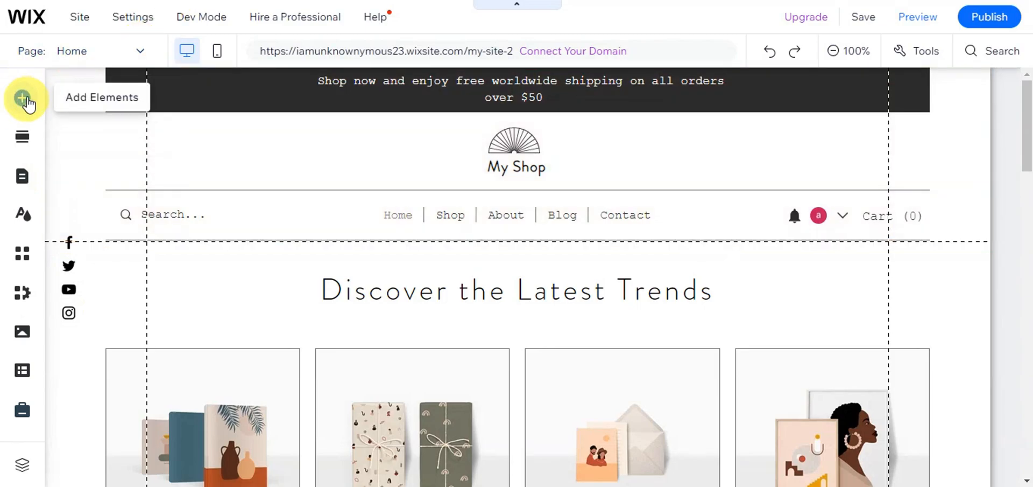
Step: Browse Add Elements down to the Embed Code section's Popular Embeds
{"action": "left_click", "coordinate": [22, 98]}
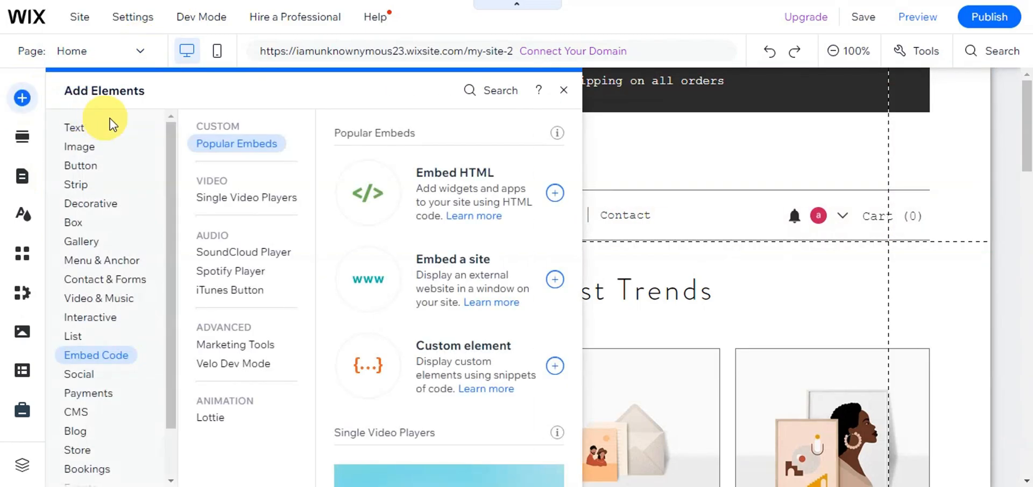
{"action": "mouse_move", "coordinate": [73, 359]}
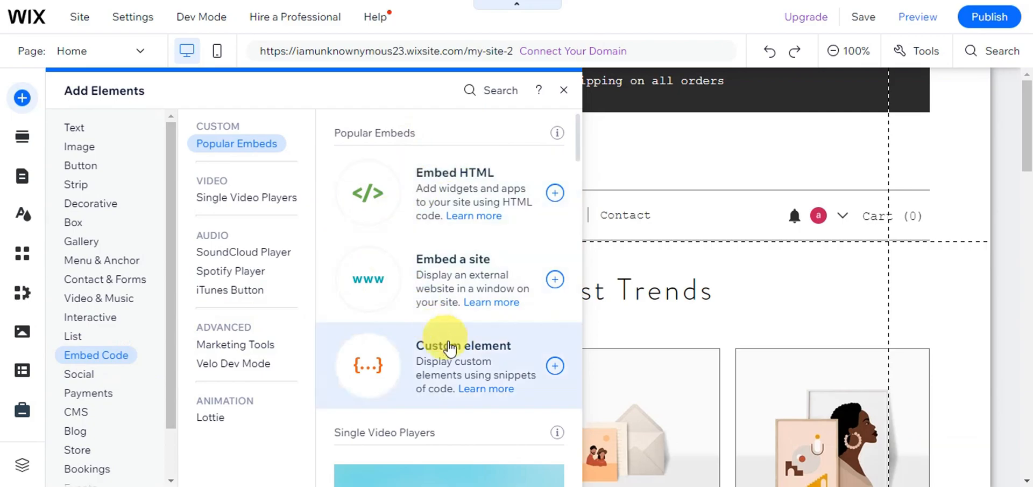
{"action": "mouse_move", "coordinate": [415, 197]}
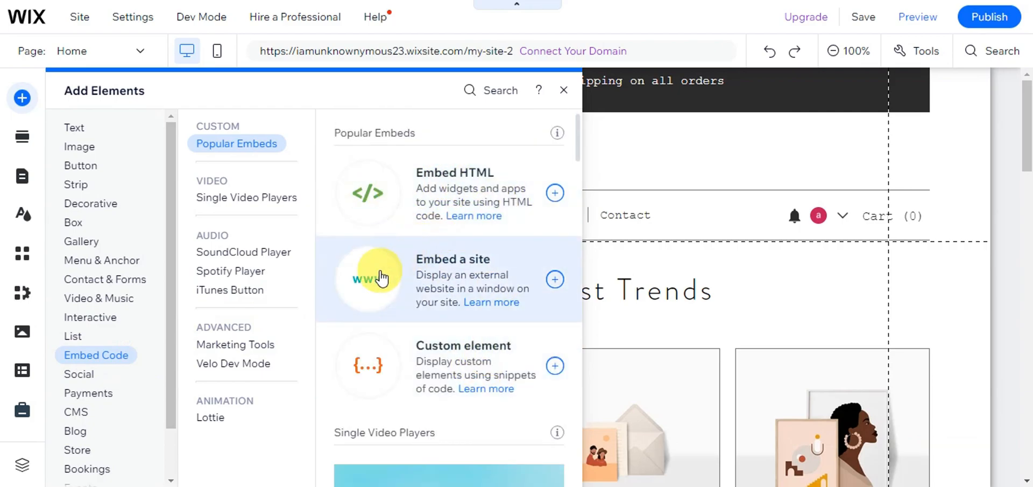
{"action": "scroll", "scroll_direction": "down", "scroll_amount": 3}
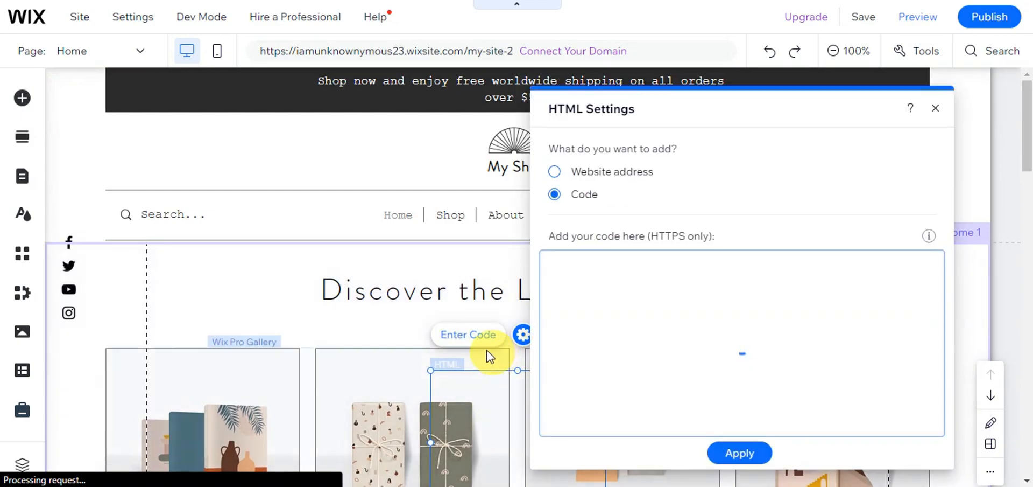
Step: Keep Code selected in HTML Settings, focus the empty code box, and apply
{"action": "left_click", "coordinate": [698, 294]}
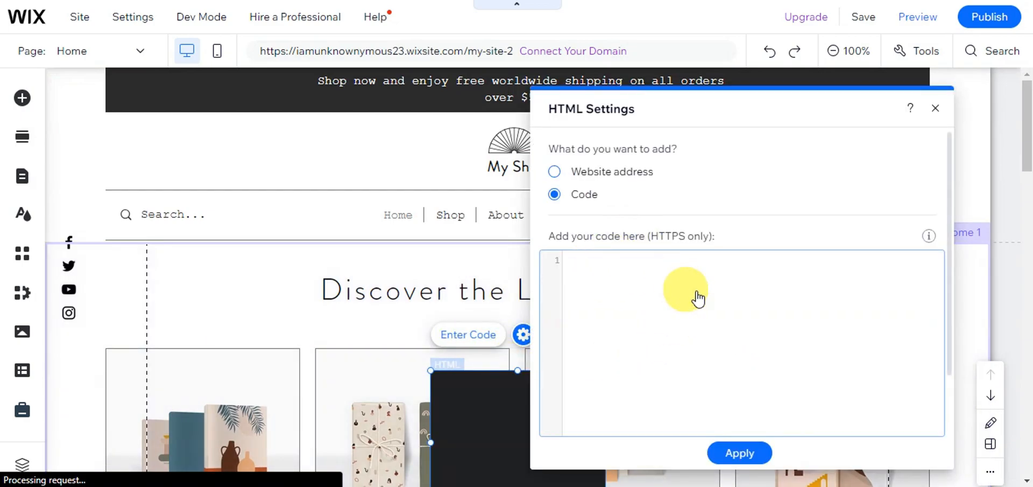
{"action": "left_click", "coordinate": [739, 452]}
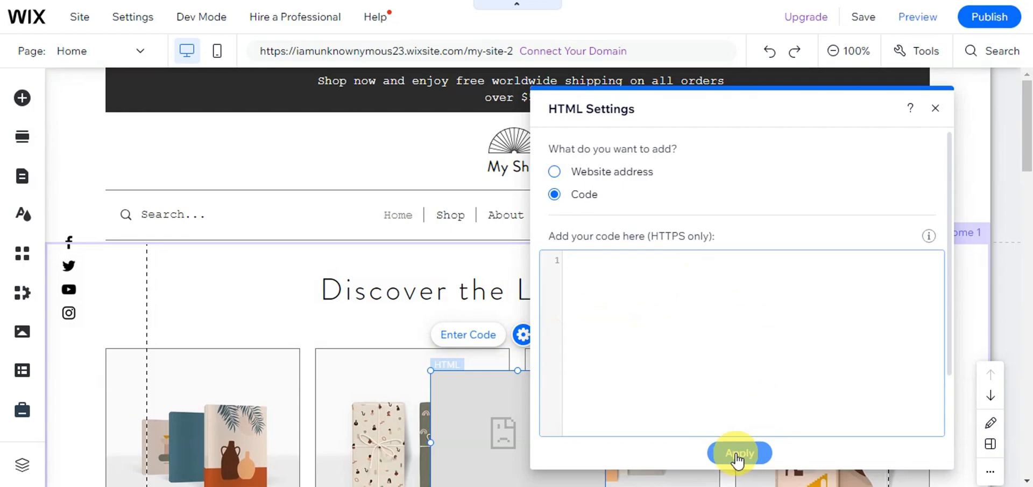